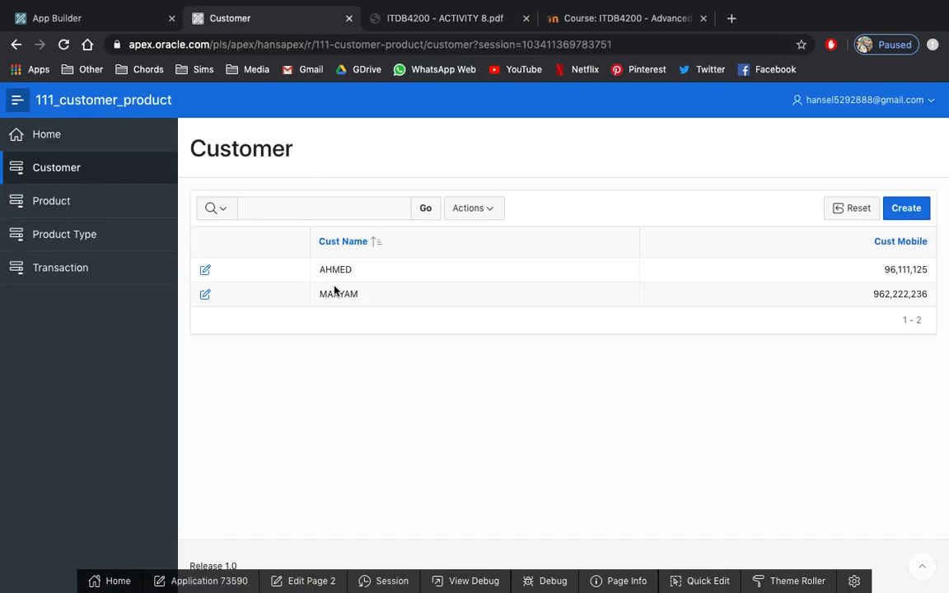
pyautogui.moveTo(820, 287)
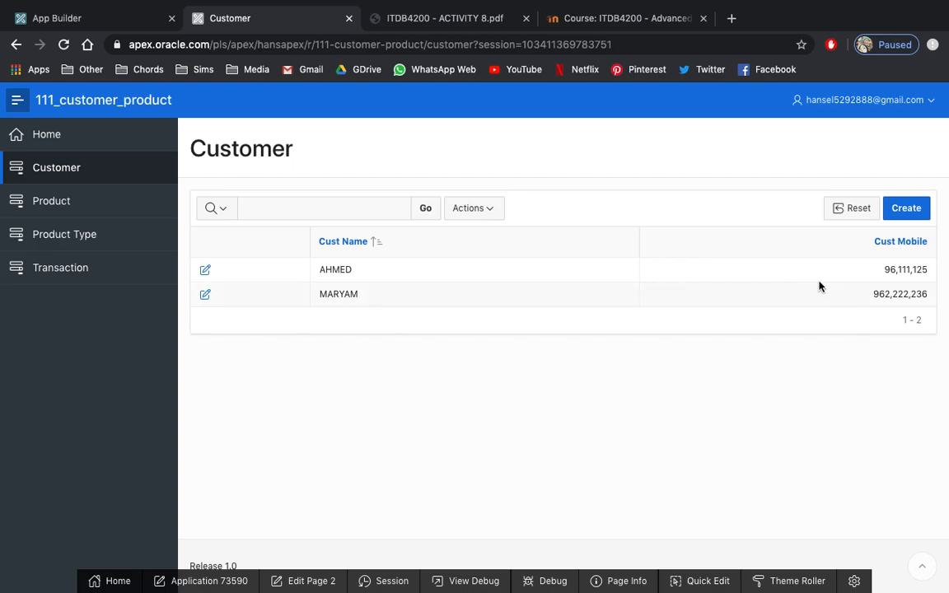
# Sign out of the running 111_customer_product app from the user menu
pyautogui.click(863, 100)
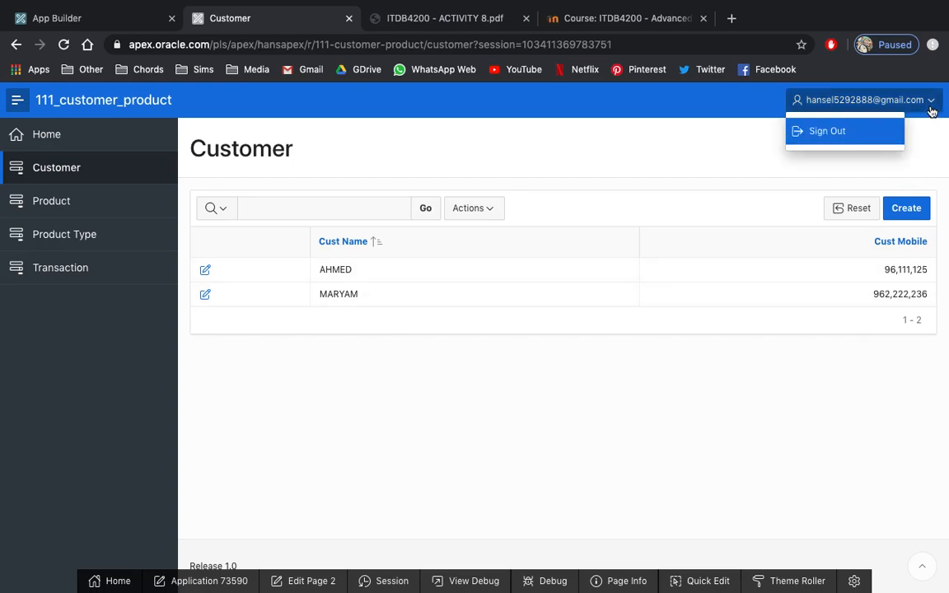
pyautogui.moveTo(831, 151)
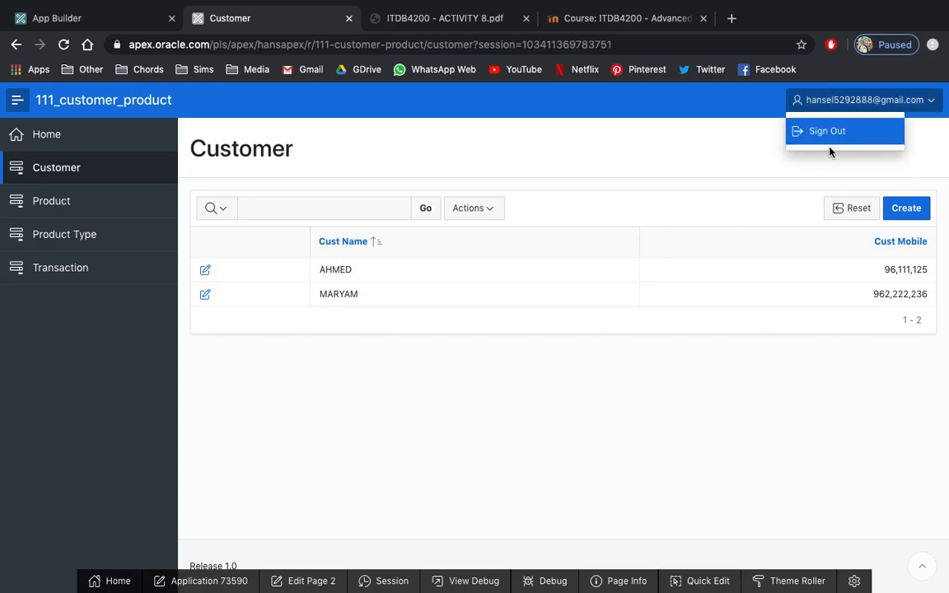
pyautogui.click(827, 132)
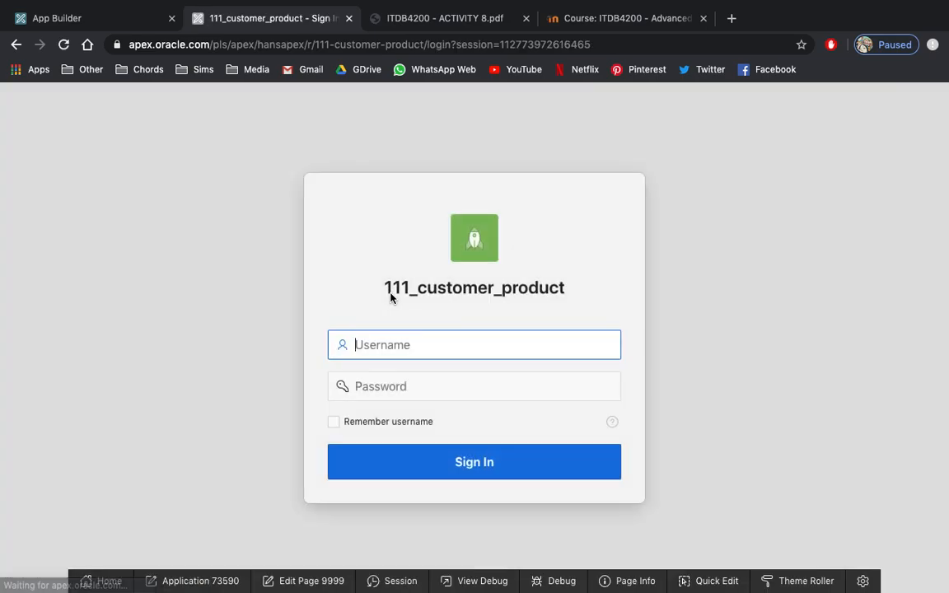
pyautogui.moveTo(425, 256)
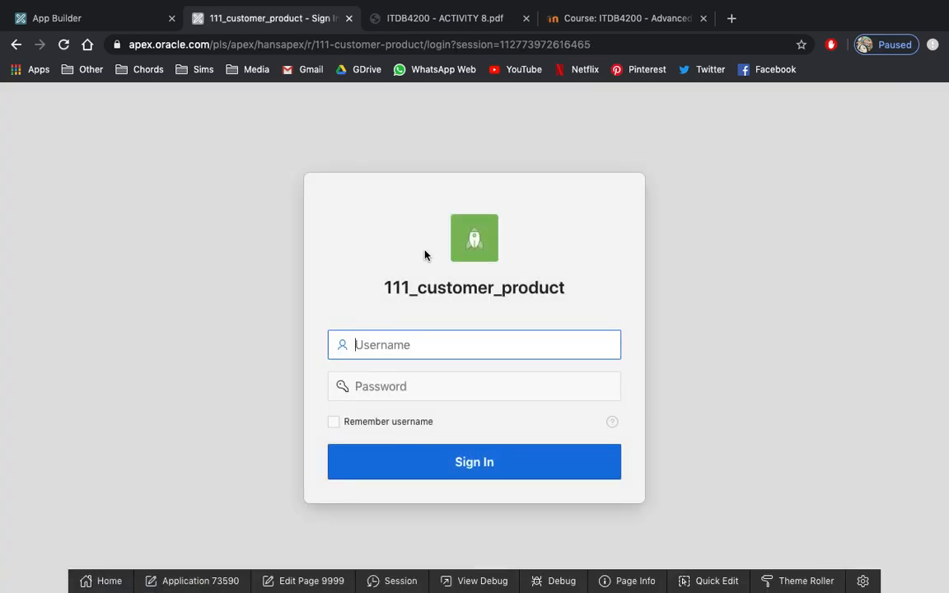
pyautogui.moveTo(389, 192)
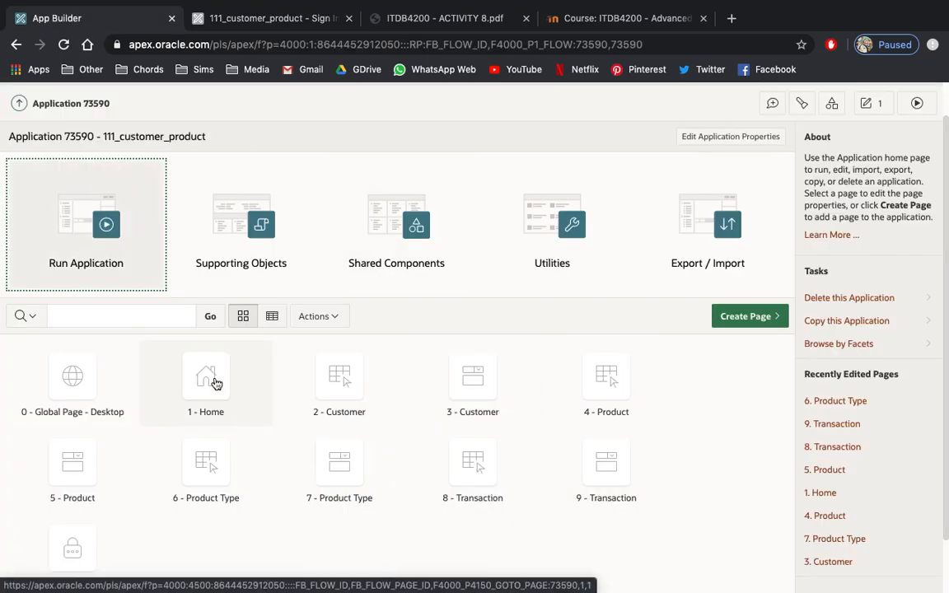
# Open '1 - Home' in Page Designer and inspect its breadcrumb and Page Navigation regions
pyautogui.click(206, 383)
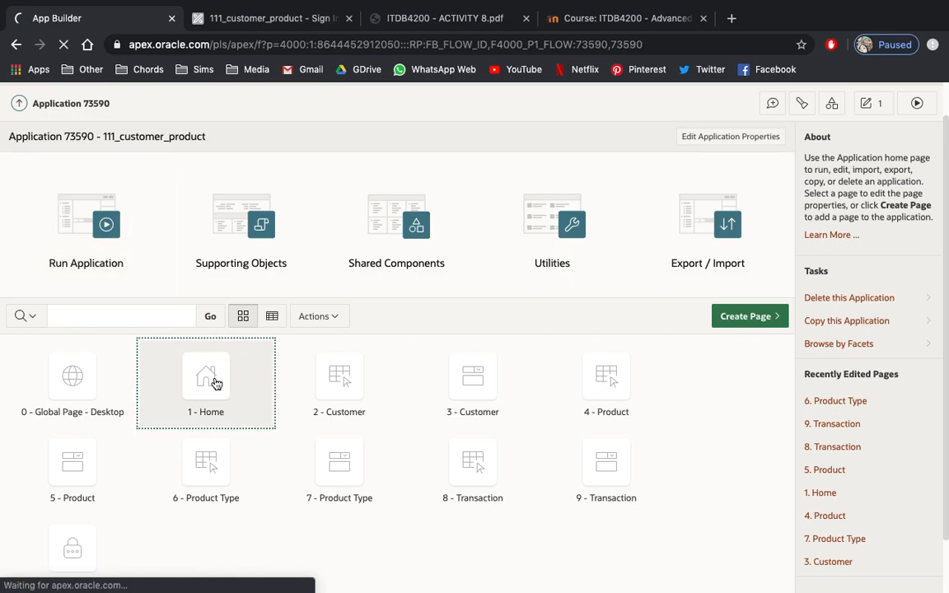
pyautogui.doubleClick(206, 382)
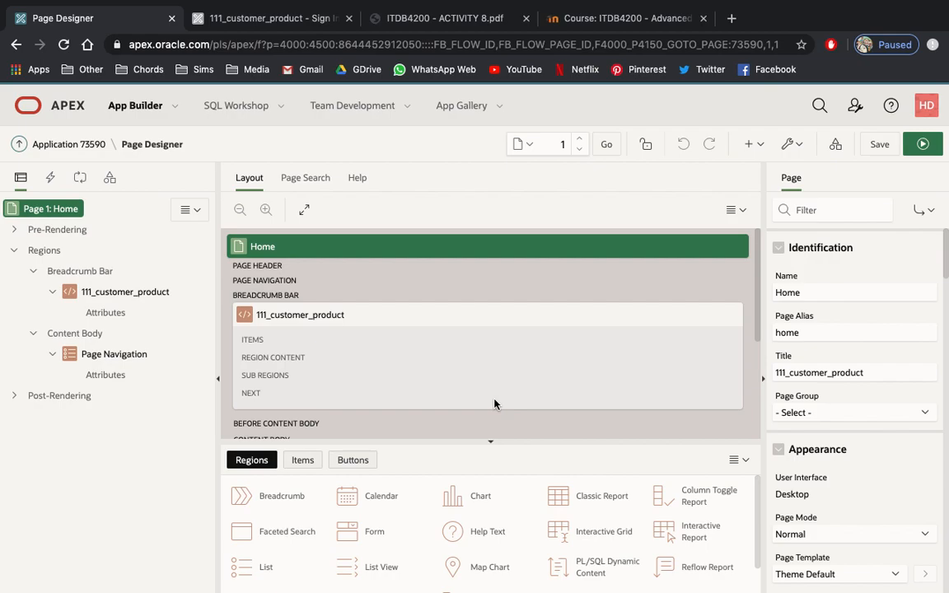
pyautogui.click(126, 292)
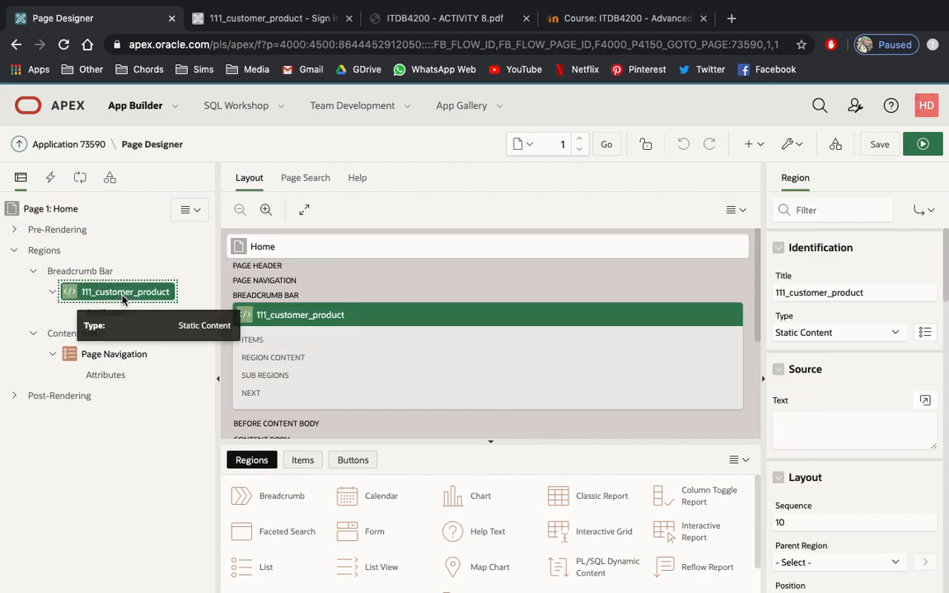
pyautogui.moveTo(165, 317)
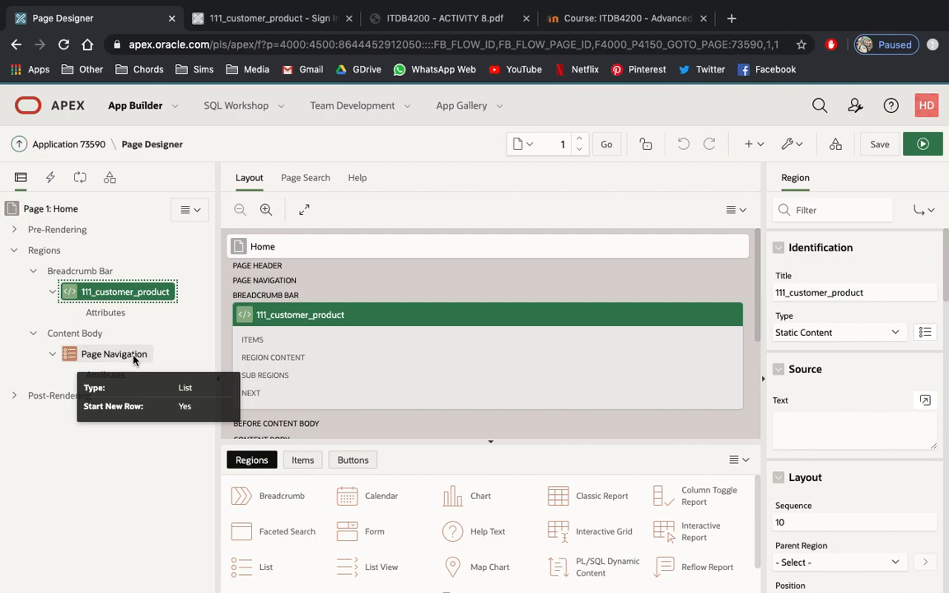
pyautogui.click(114, 353)
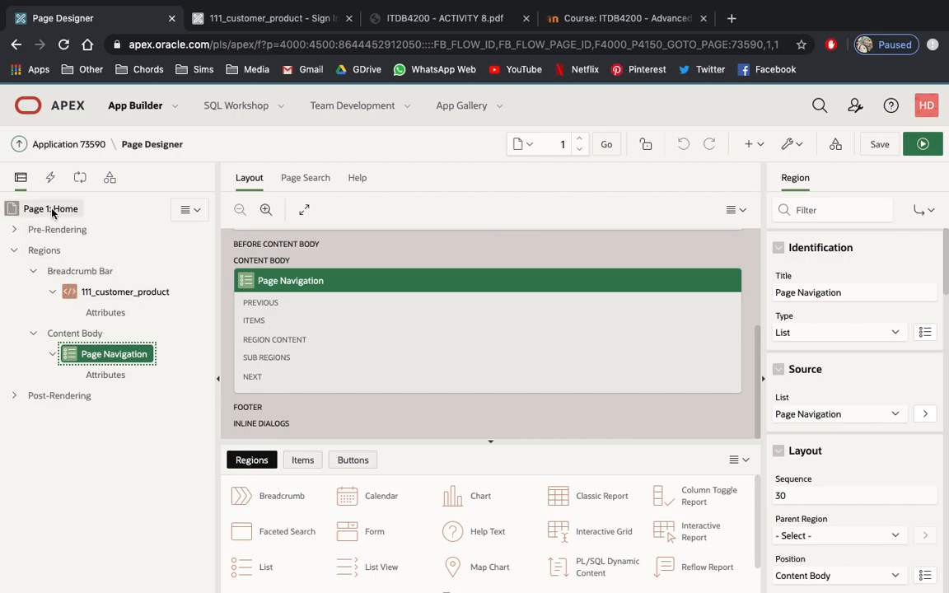
# Select 'Page 1: Home' itself and scroll its properties down to the Security section
pyautogui.click(50, 208)
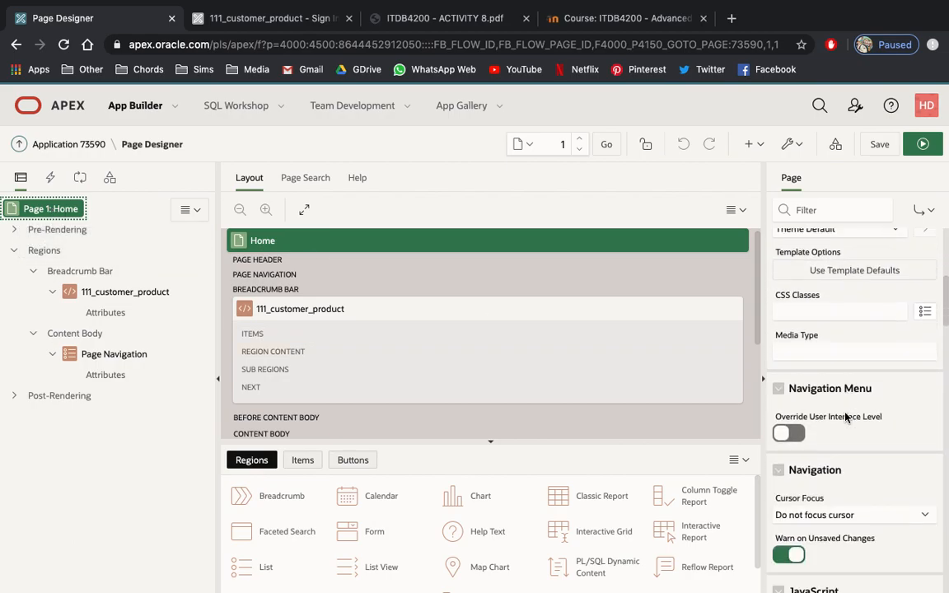
pyautogui.scroll(-3)
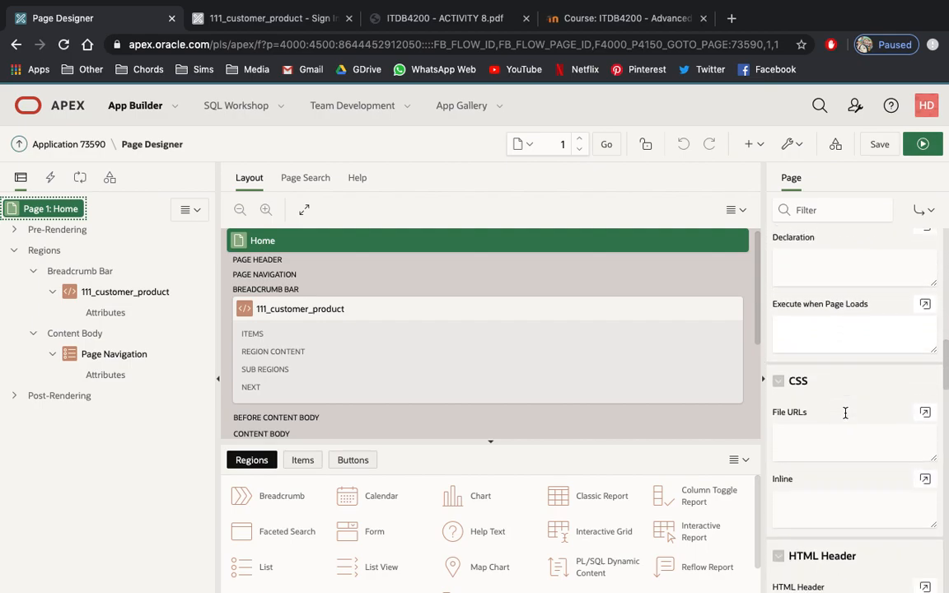
pyautogui.scroll(-3)
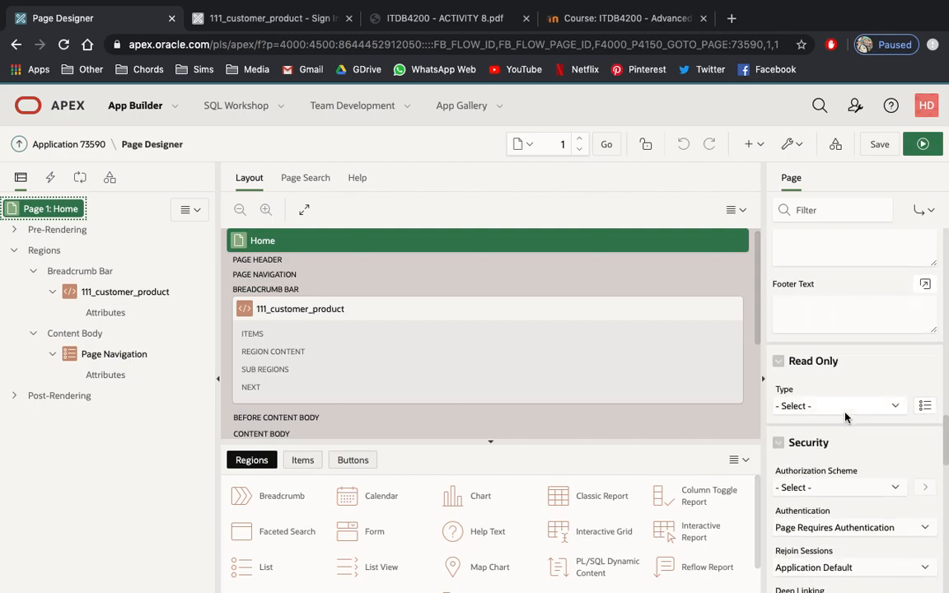
pyautogui.scroll(-3)
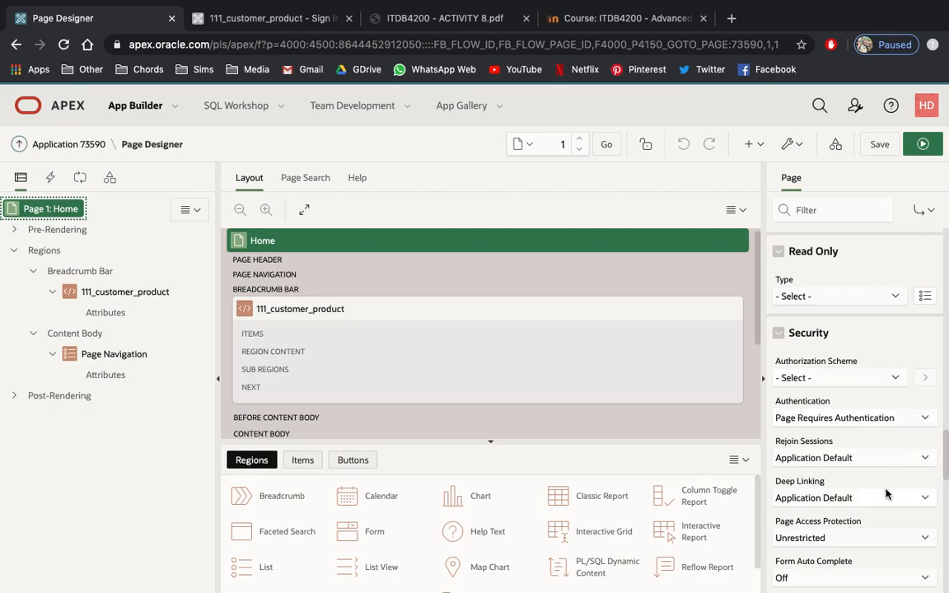
pyautogui.moveTo(834, 415)
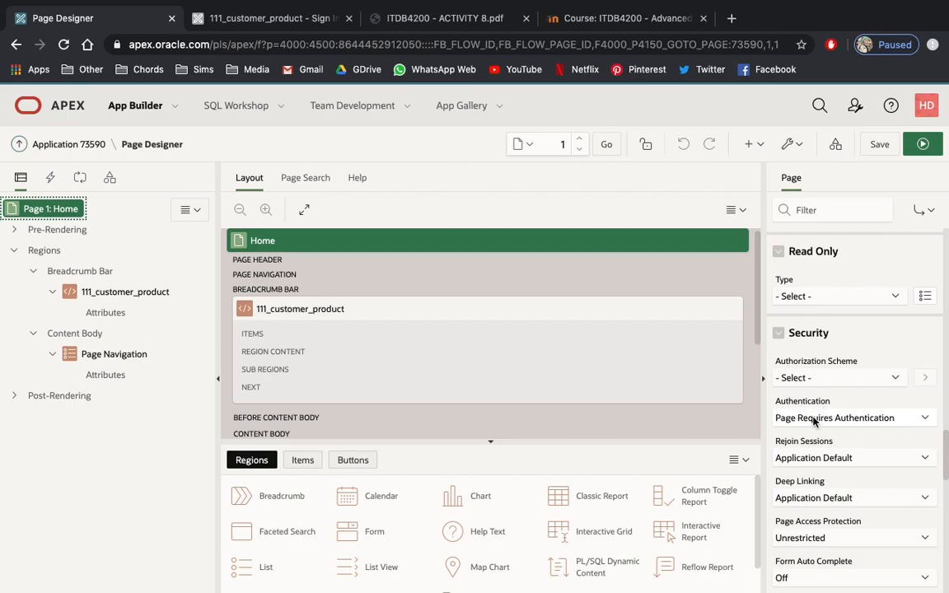
pyautogui.moveTo(798, 430)
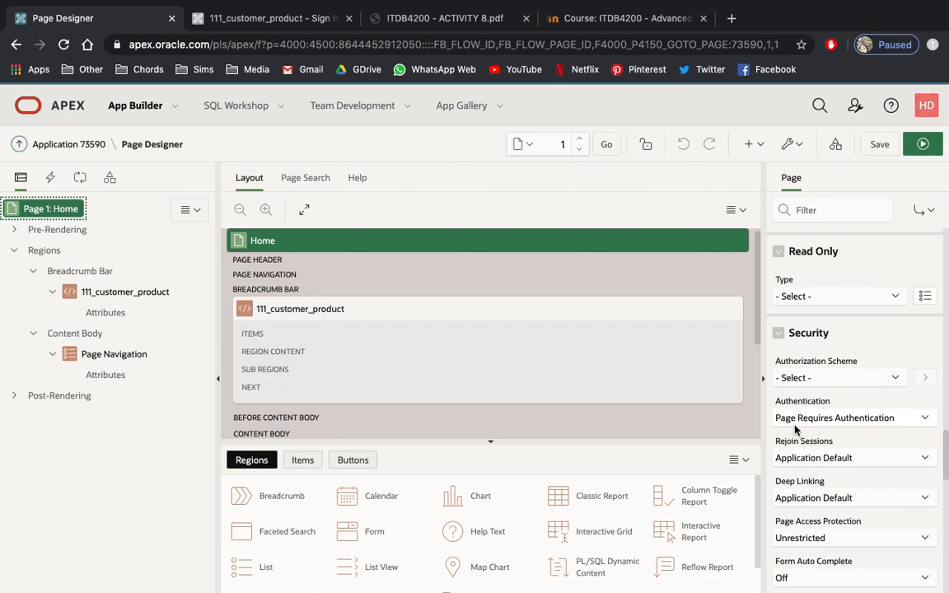
pyautogui.moveTo(837, 426)
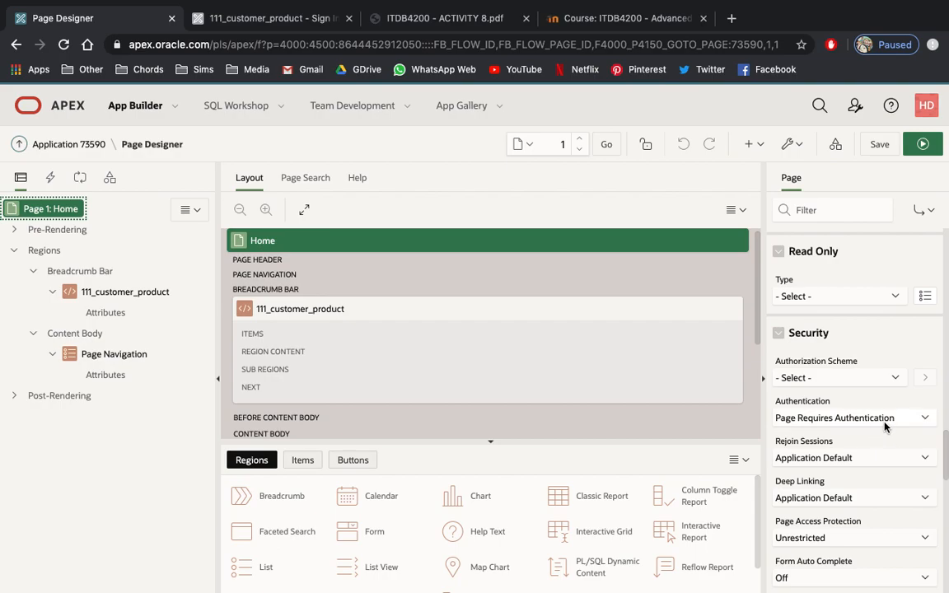
pyautogui.moveTo(929, 425)
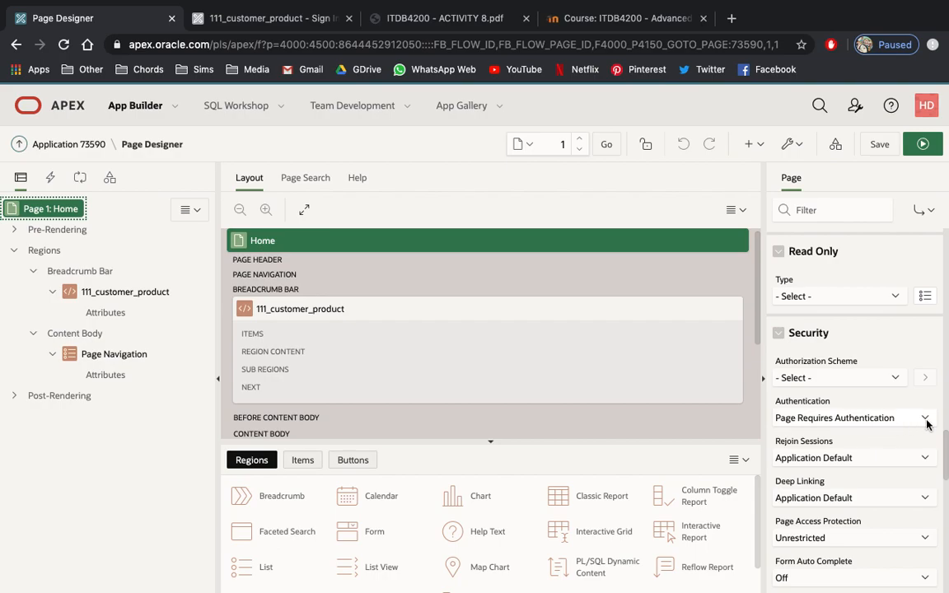
# Set Authentication to 'Page Is Public', save, then save and run the Home page
pyautogui.click(853, 418)
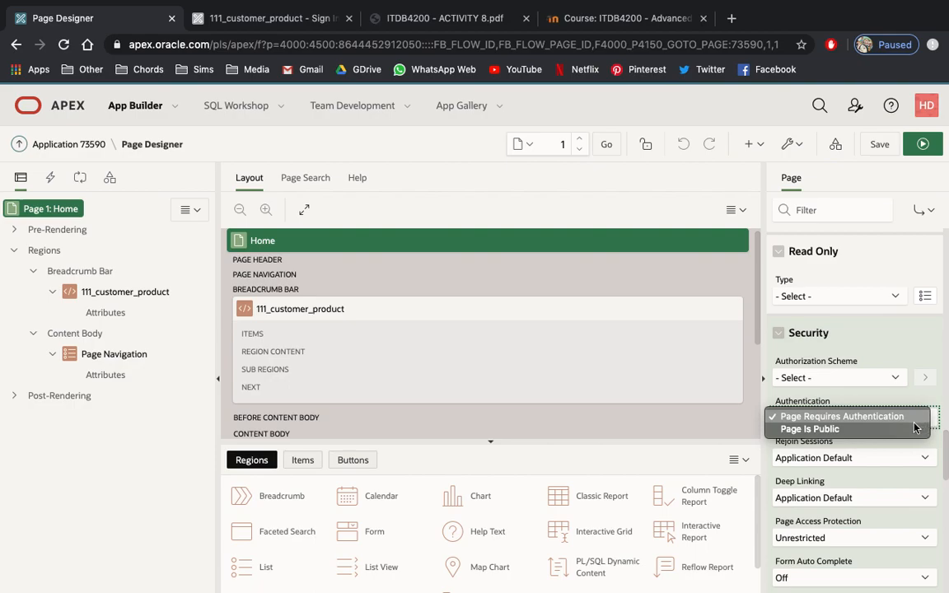
pyautogui.click(810, 428)
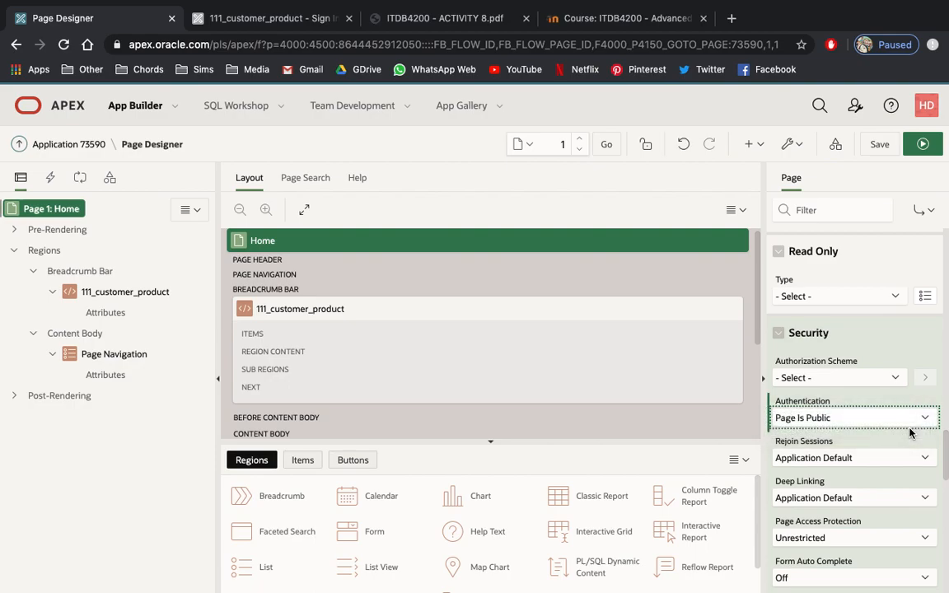
pyautogui.moveTo(884, 161)
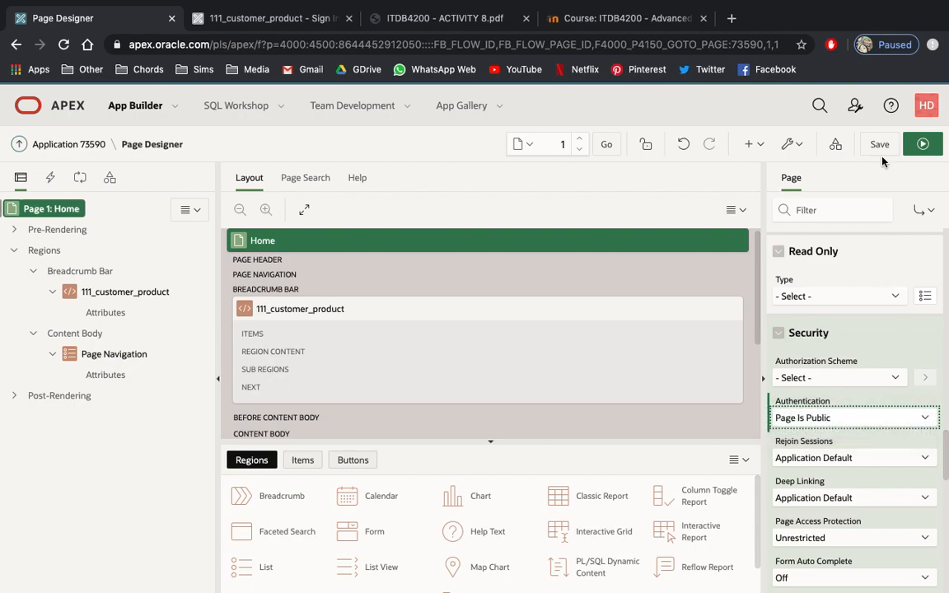
pyautogui.click(880, 145)
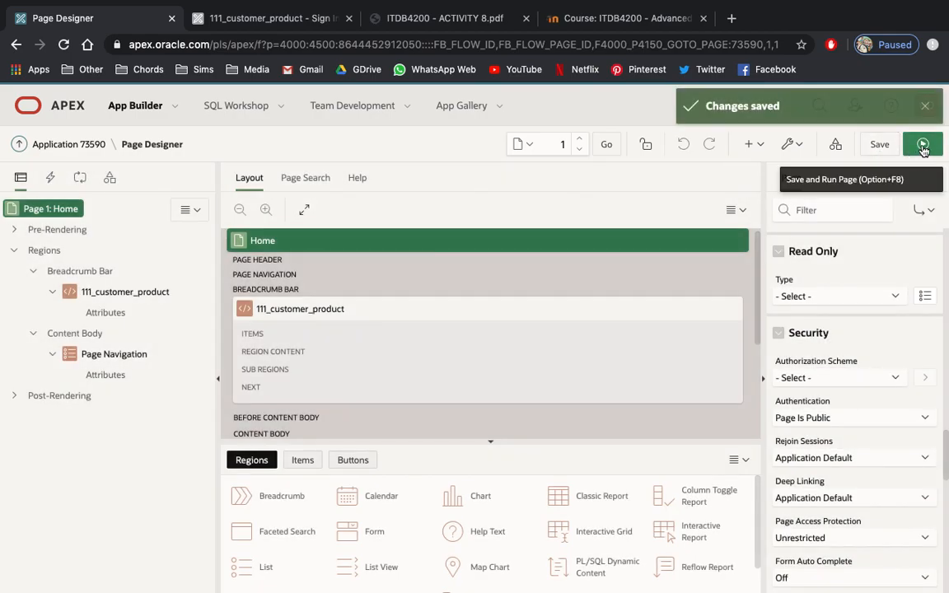
pyautogui.click(923, 145)
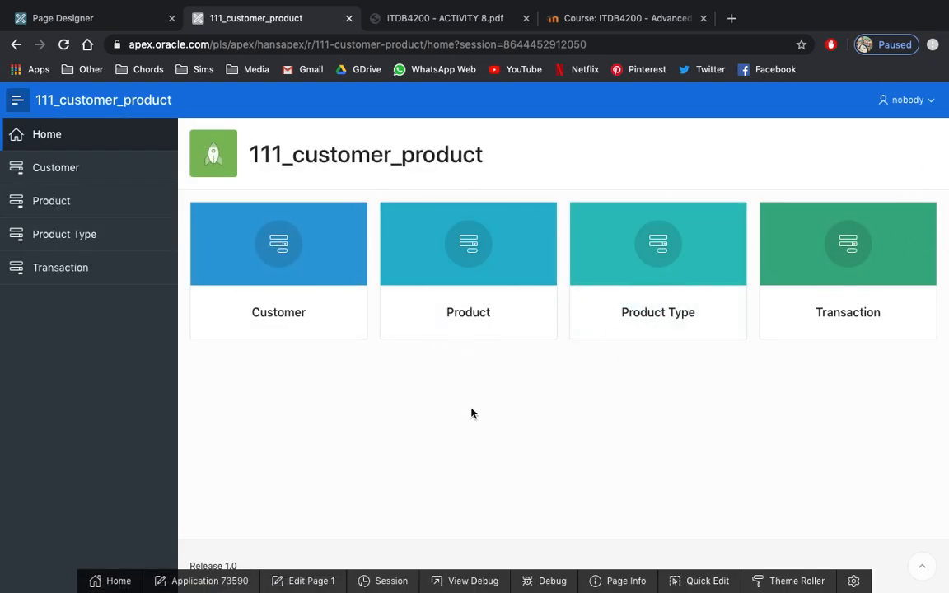
pyautogui.moveTo(498, 414)
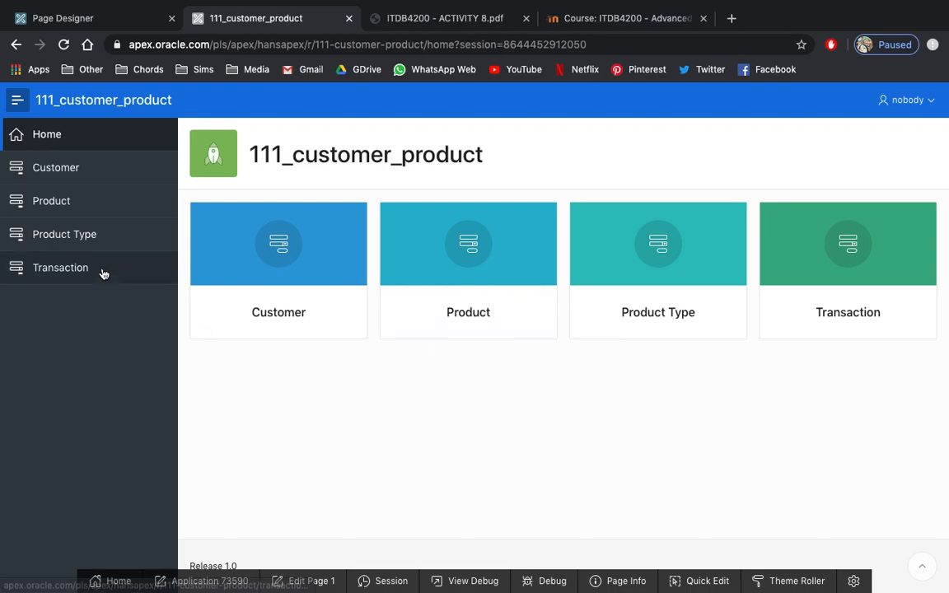
# Try the Customer page to see the login prompt, then switch to the ACTIVITY 8 PDF
pyautogui.click(56, 168)
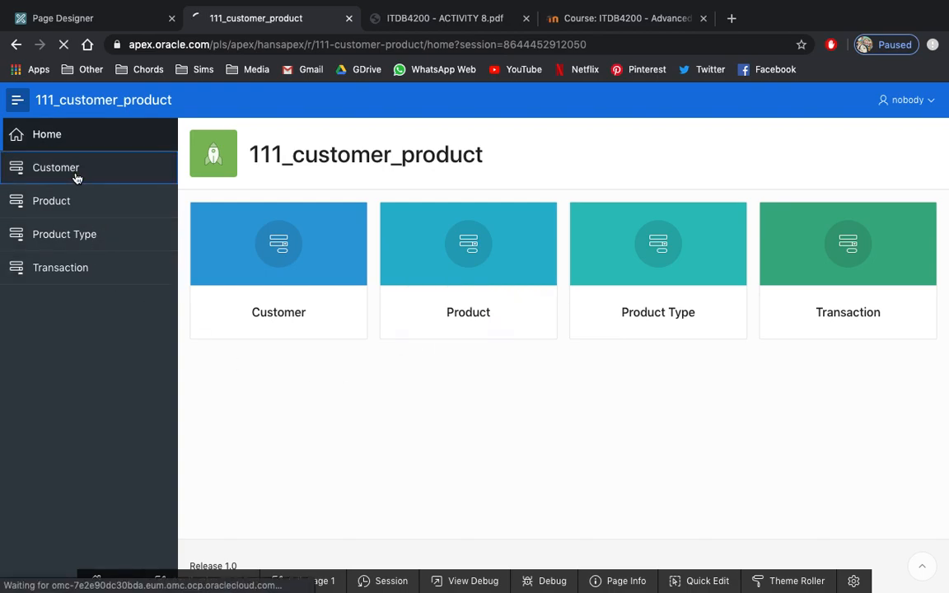
pyautogui.click(56, 168)
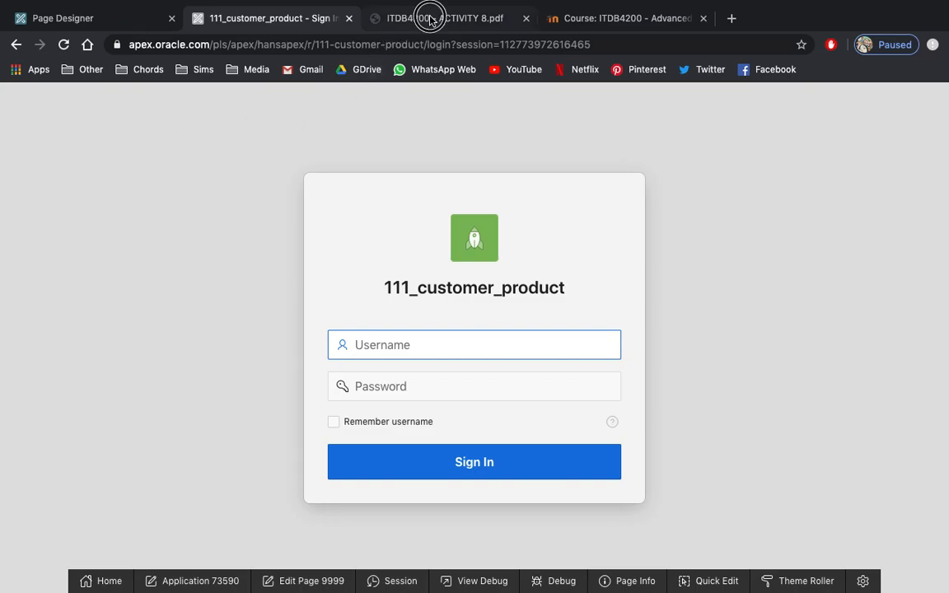
pyautogui.click(445, 18)
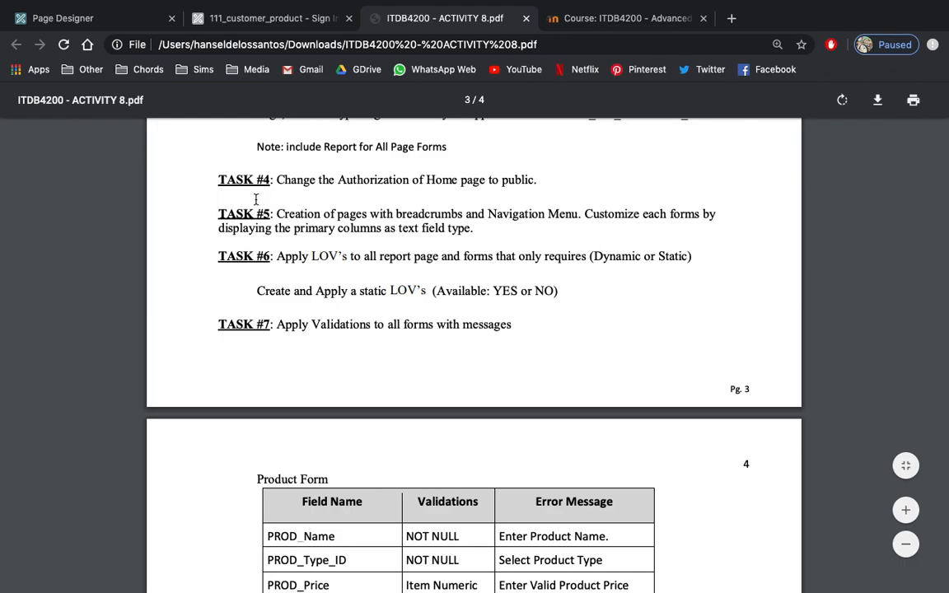